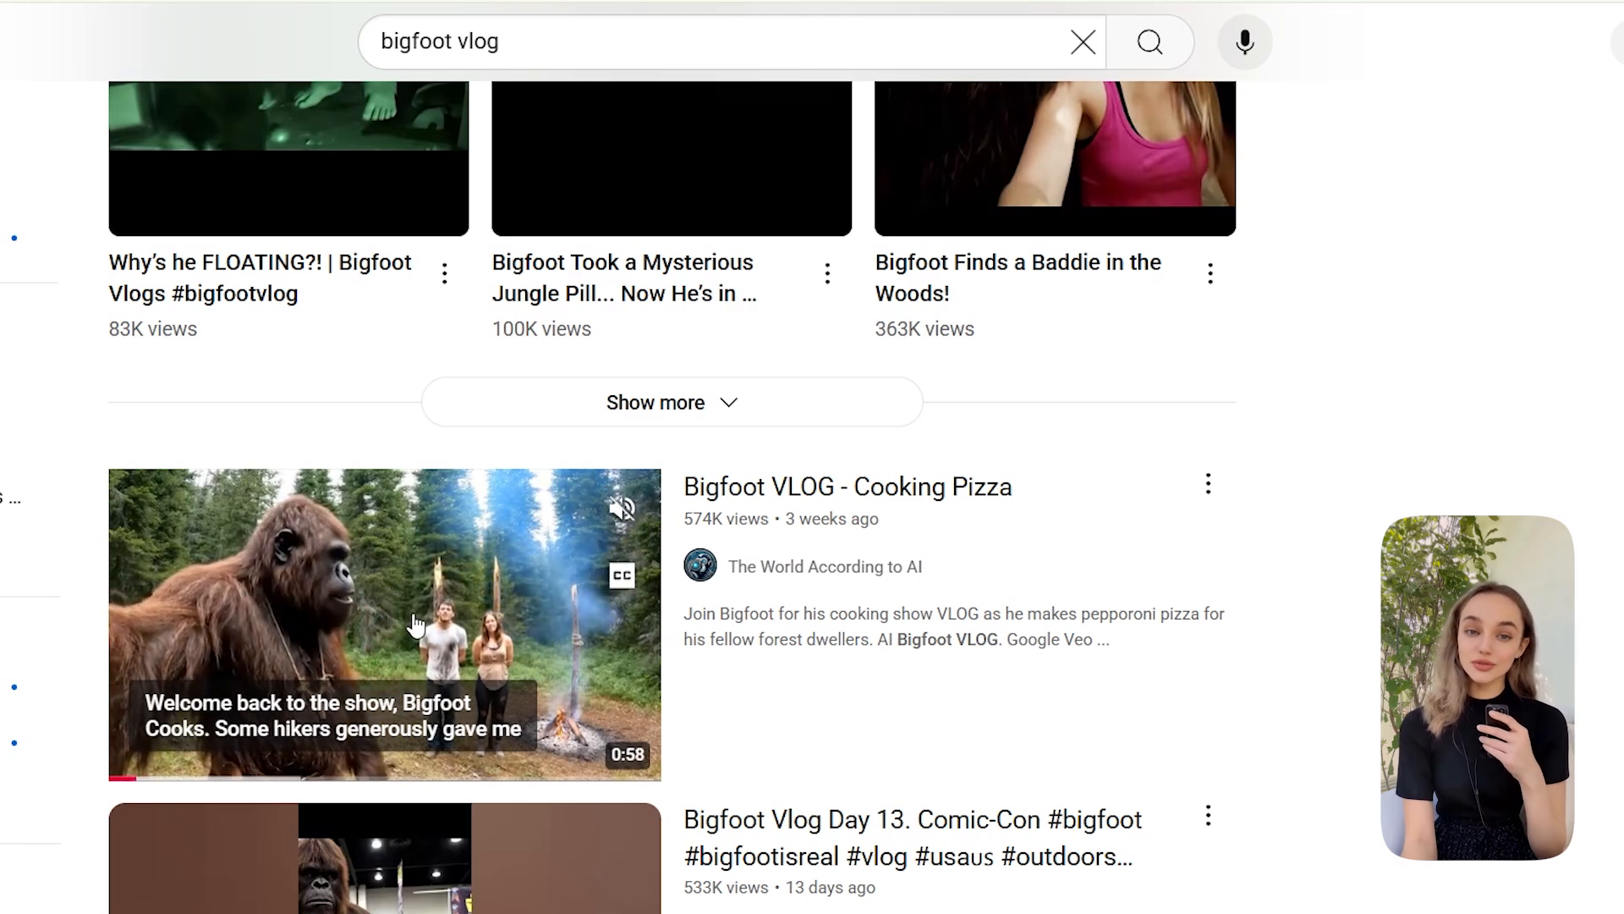
# - Scroll the Veo 3 page, choose Try Veo, then pick Get Google AI Pro
pyautogui.scroll(-3)
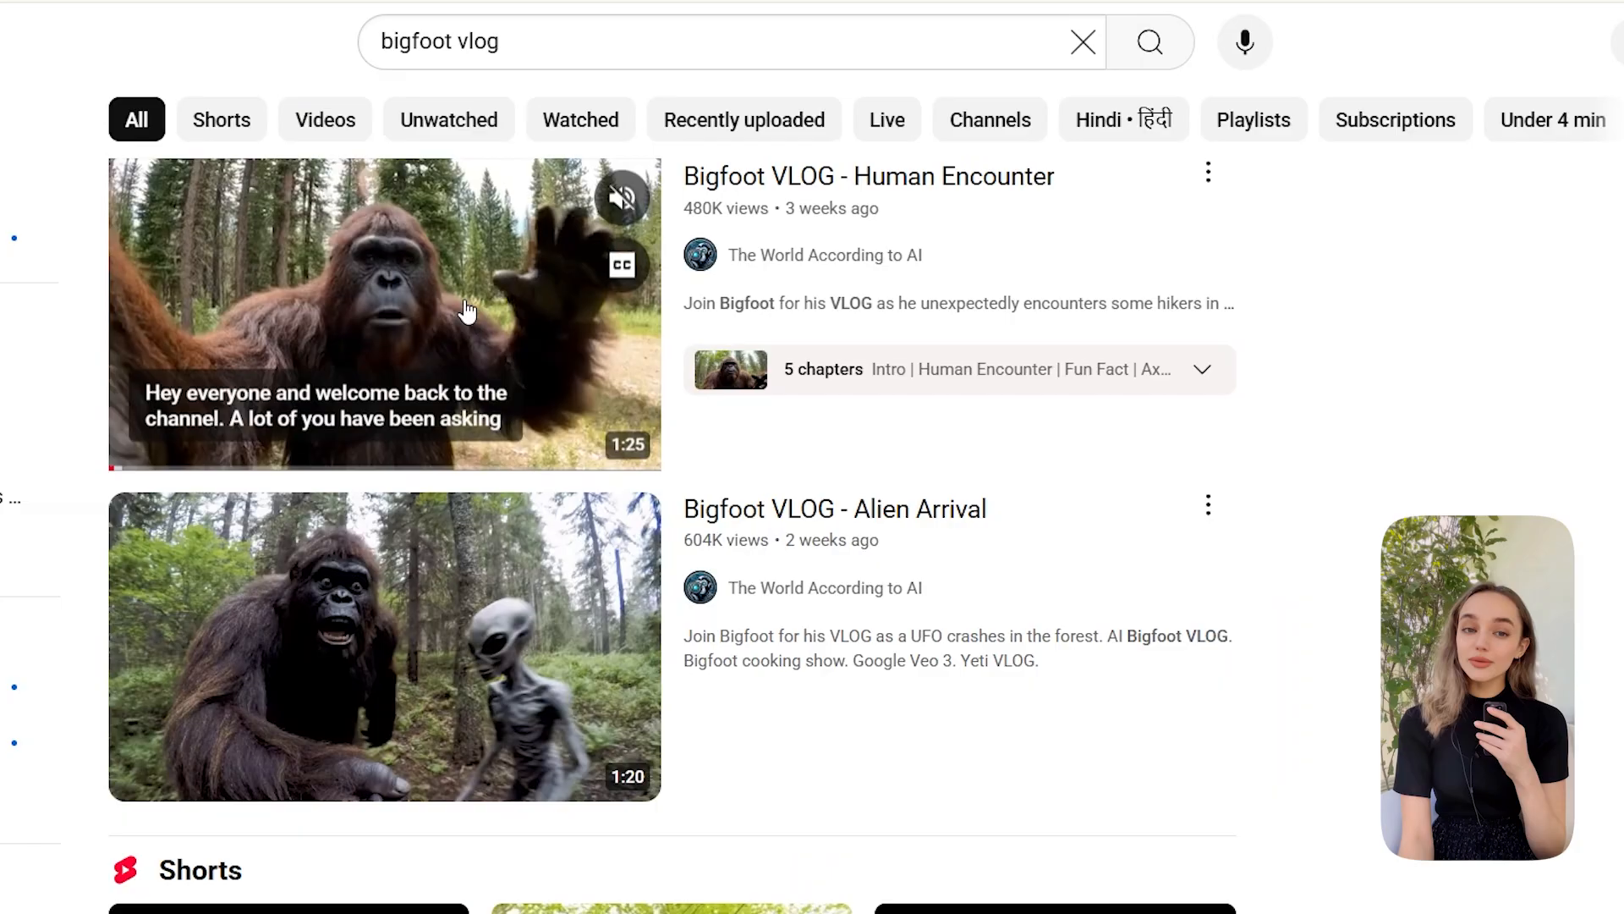
pyautogui.scroll(-3)
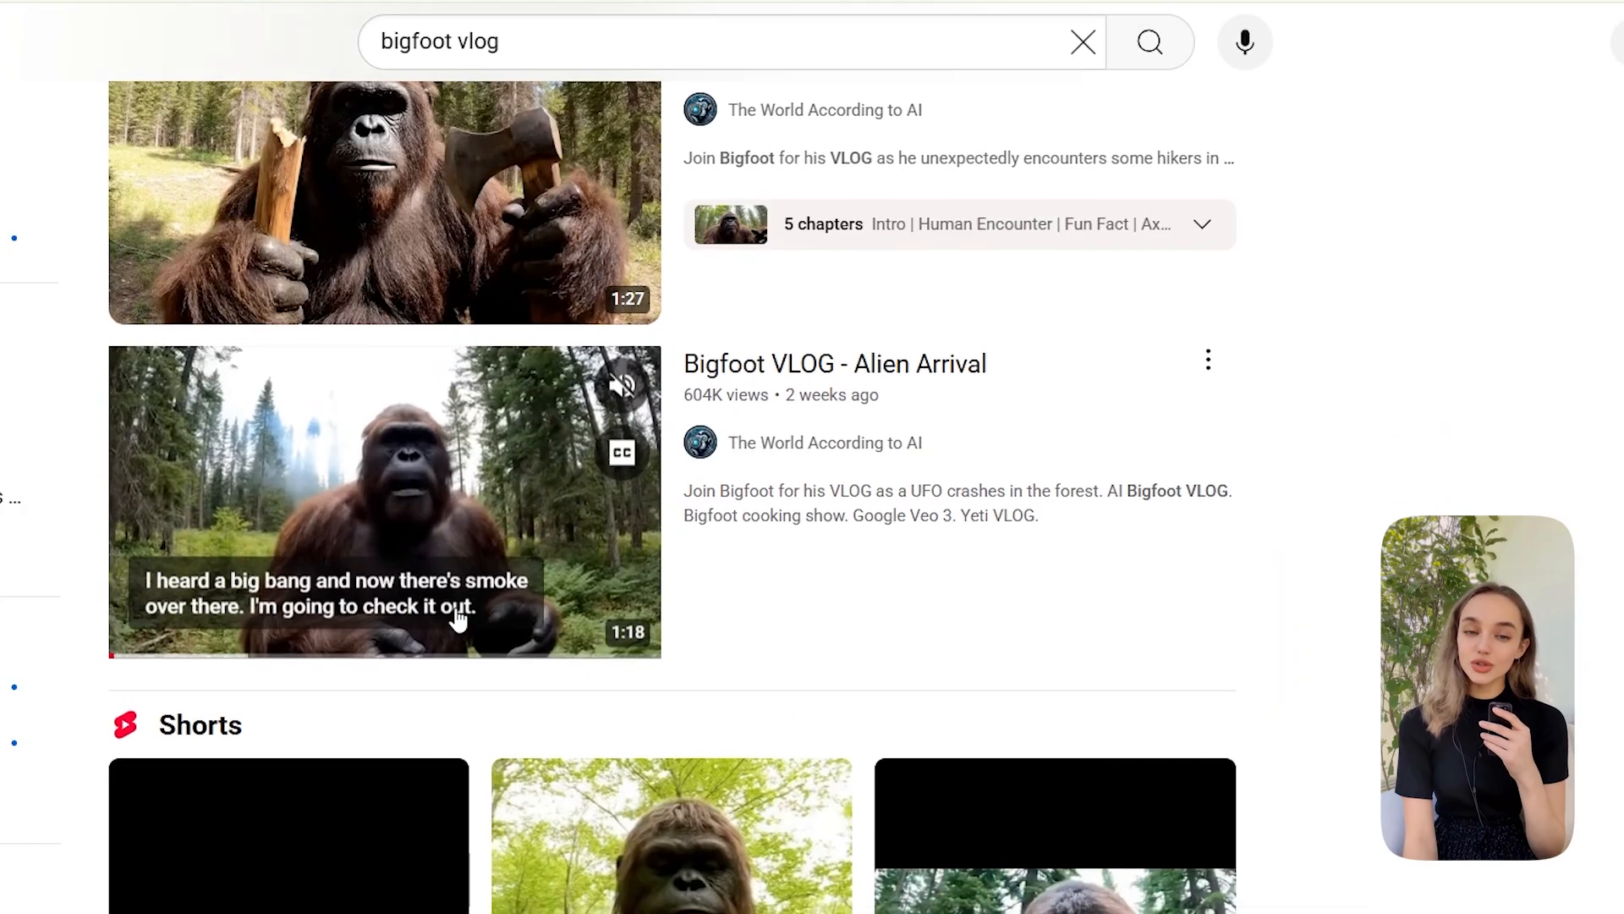
pyautogui.scroll(-3)
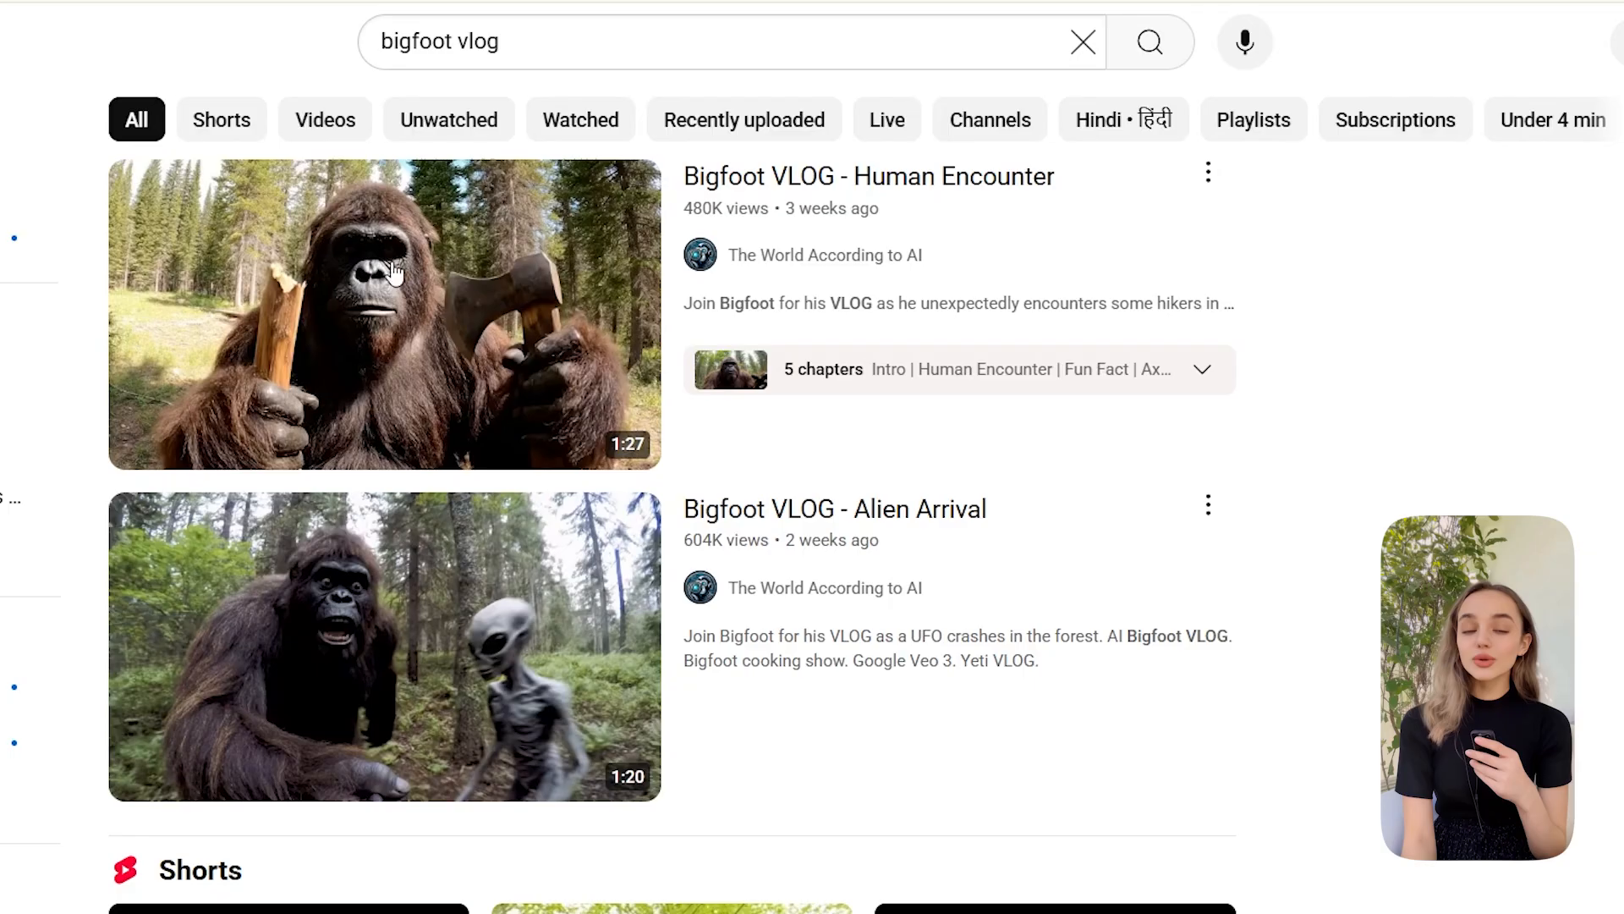
pyautogui.scroll(-3)
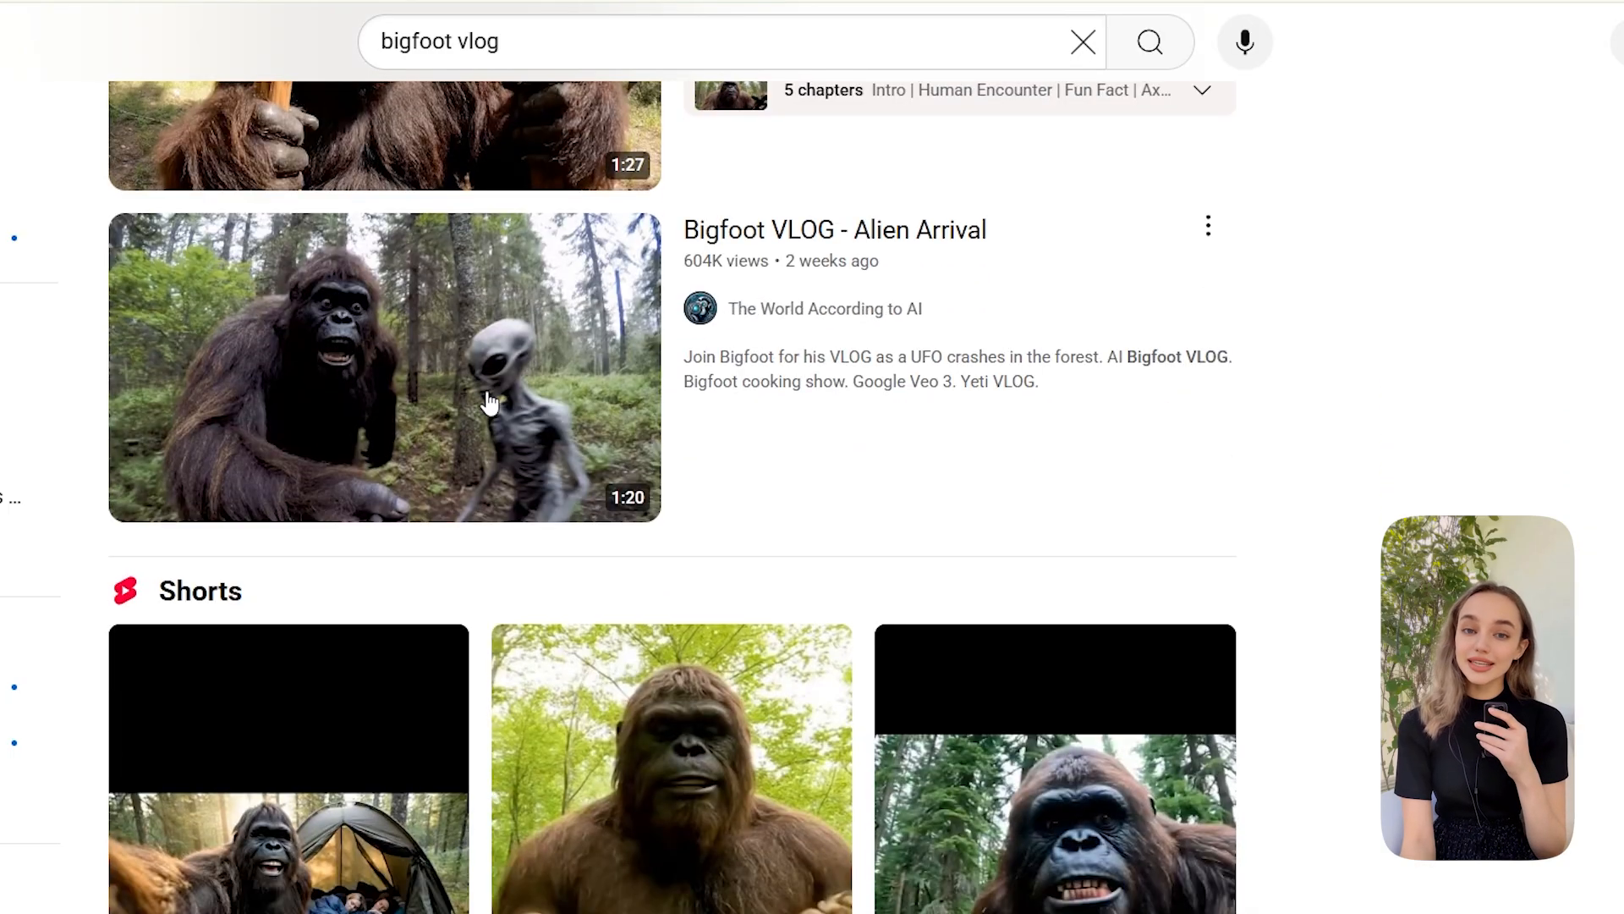
pyautogui.scroll(-3)
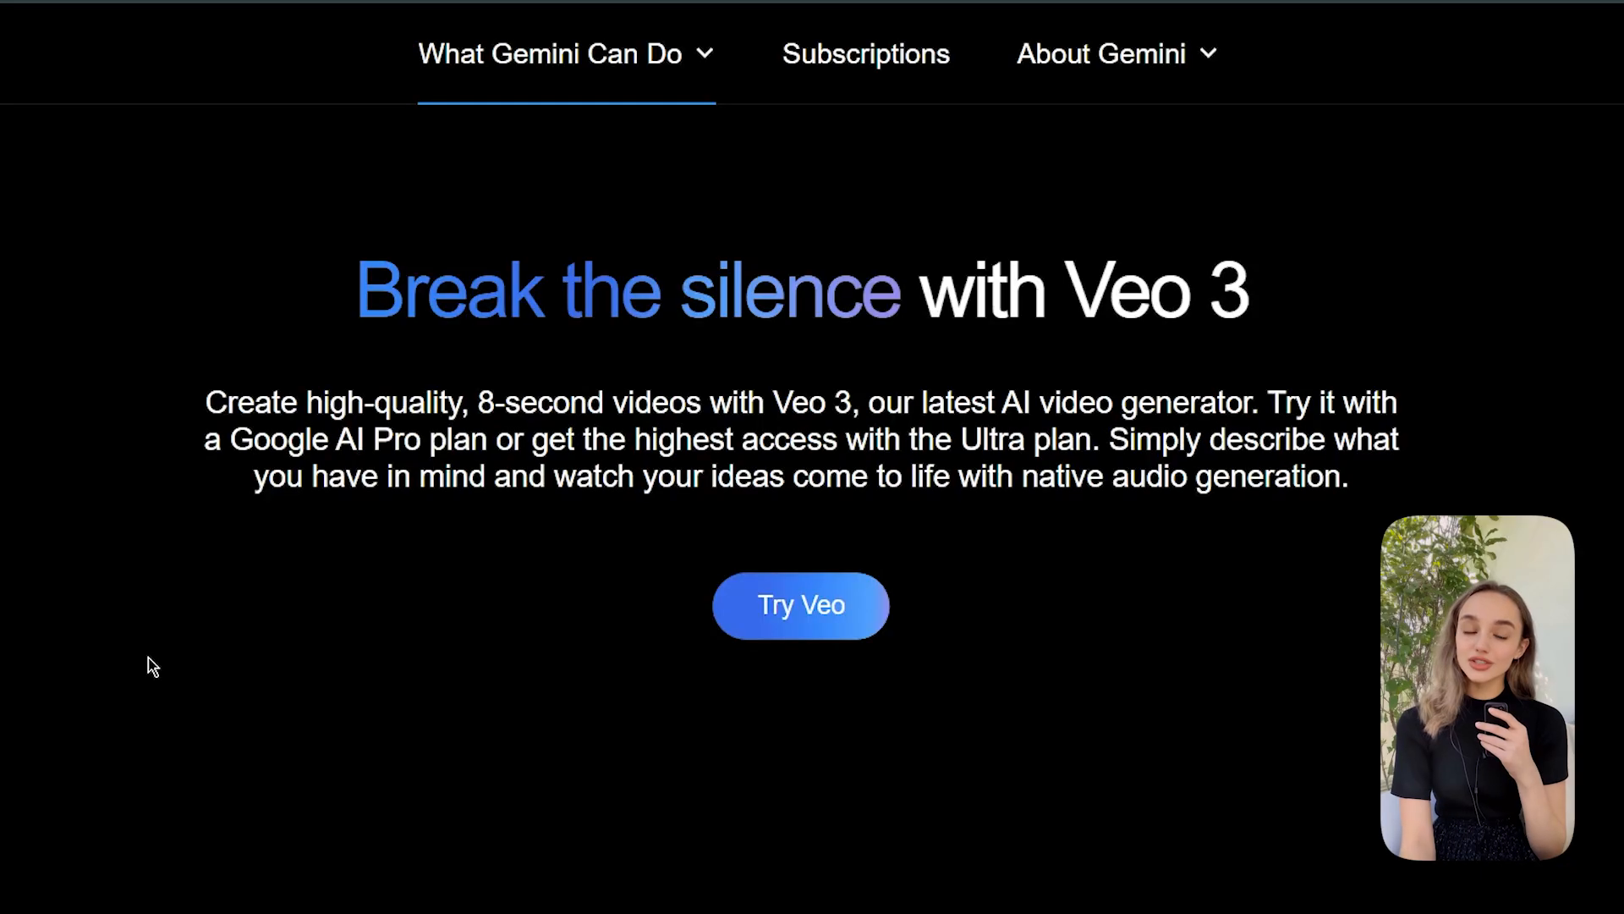
pyautogui.click(801, 605)
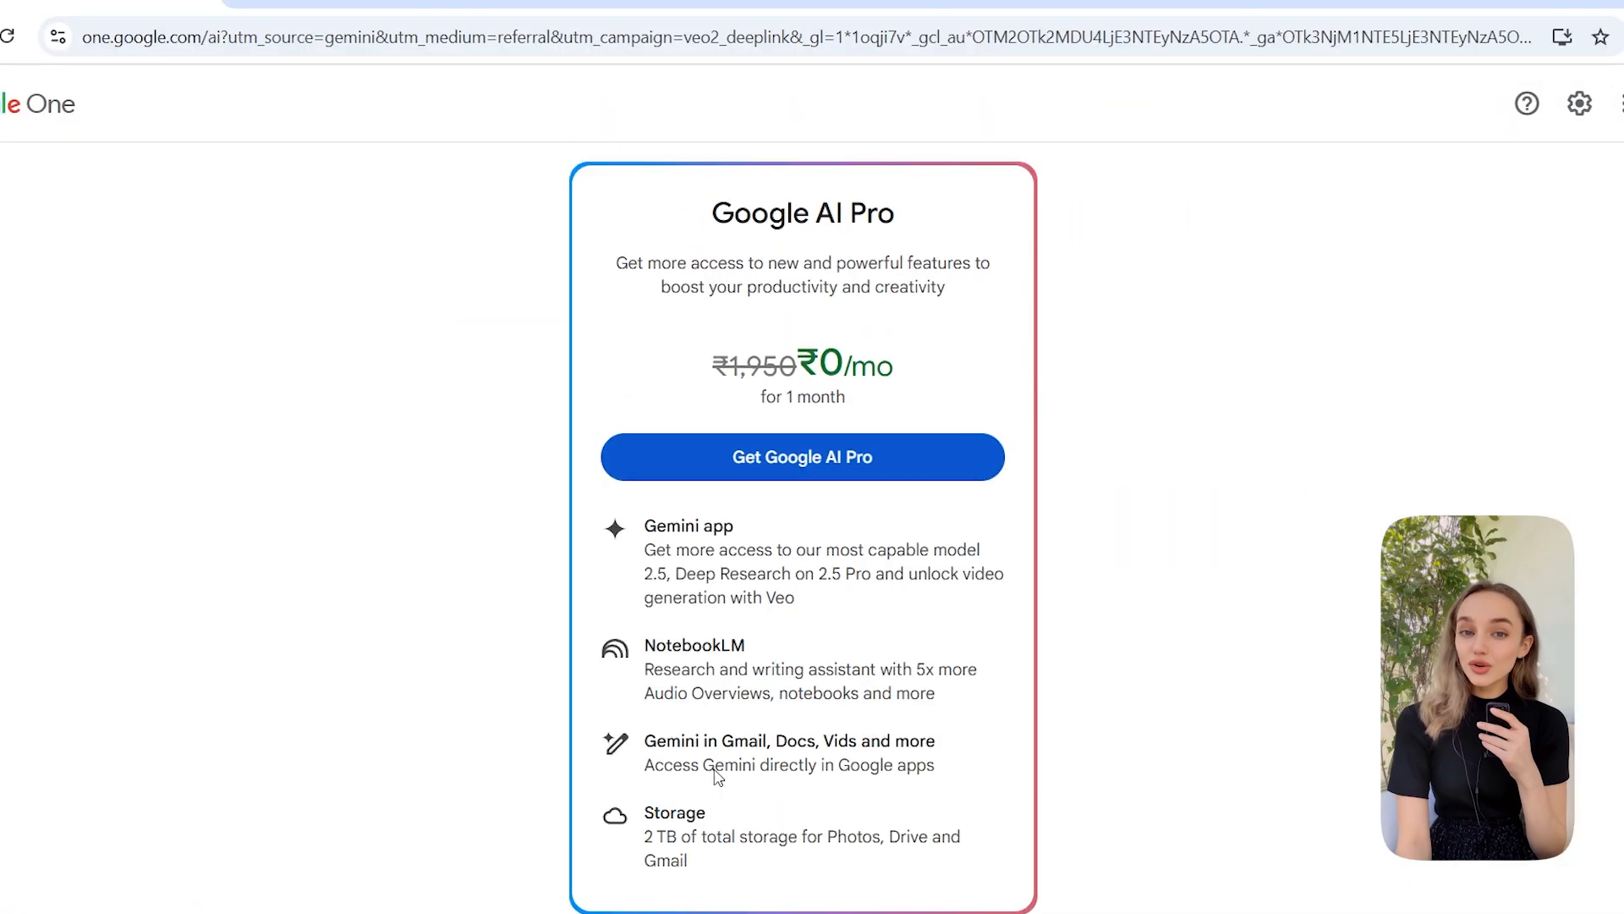
pyautogui.click(802, 457)
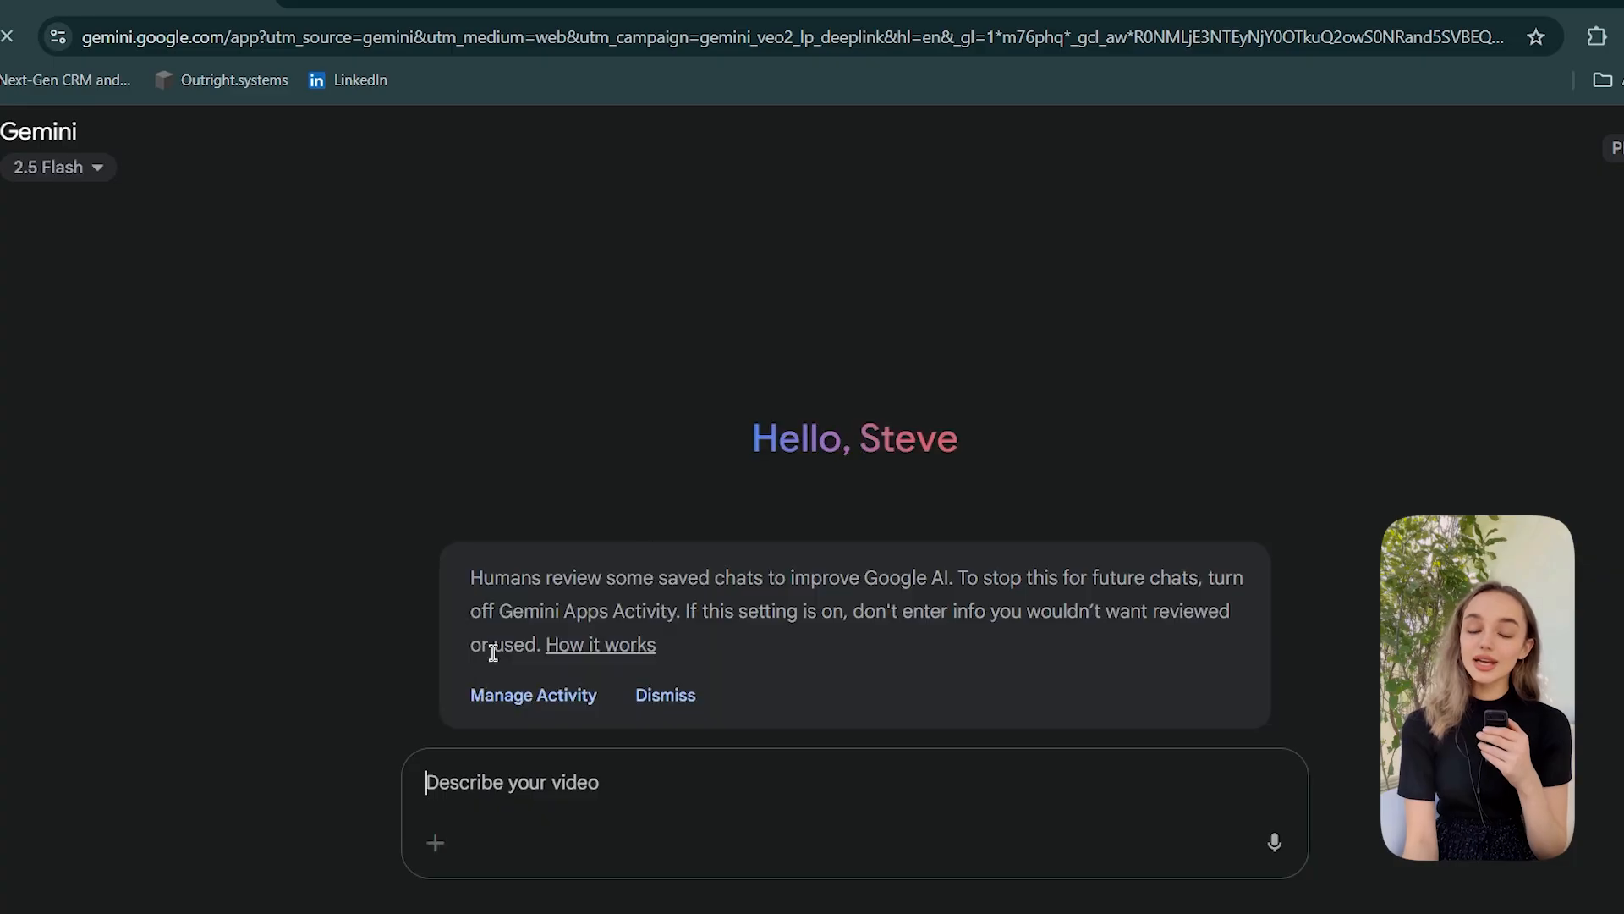
# - Toggle the prompt's Video tool and dismiss Gemini's human chat-review notice
pyautogui.click(516, 841)
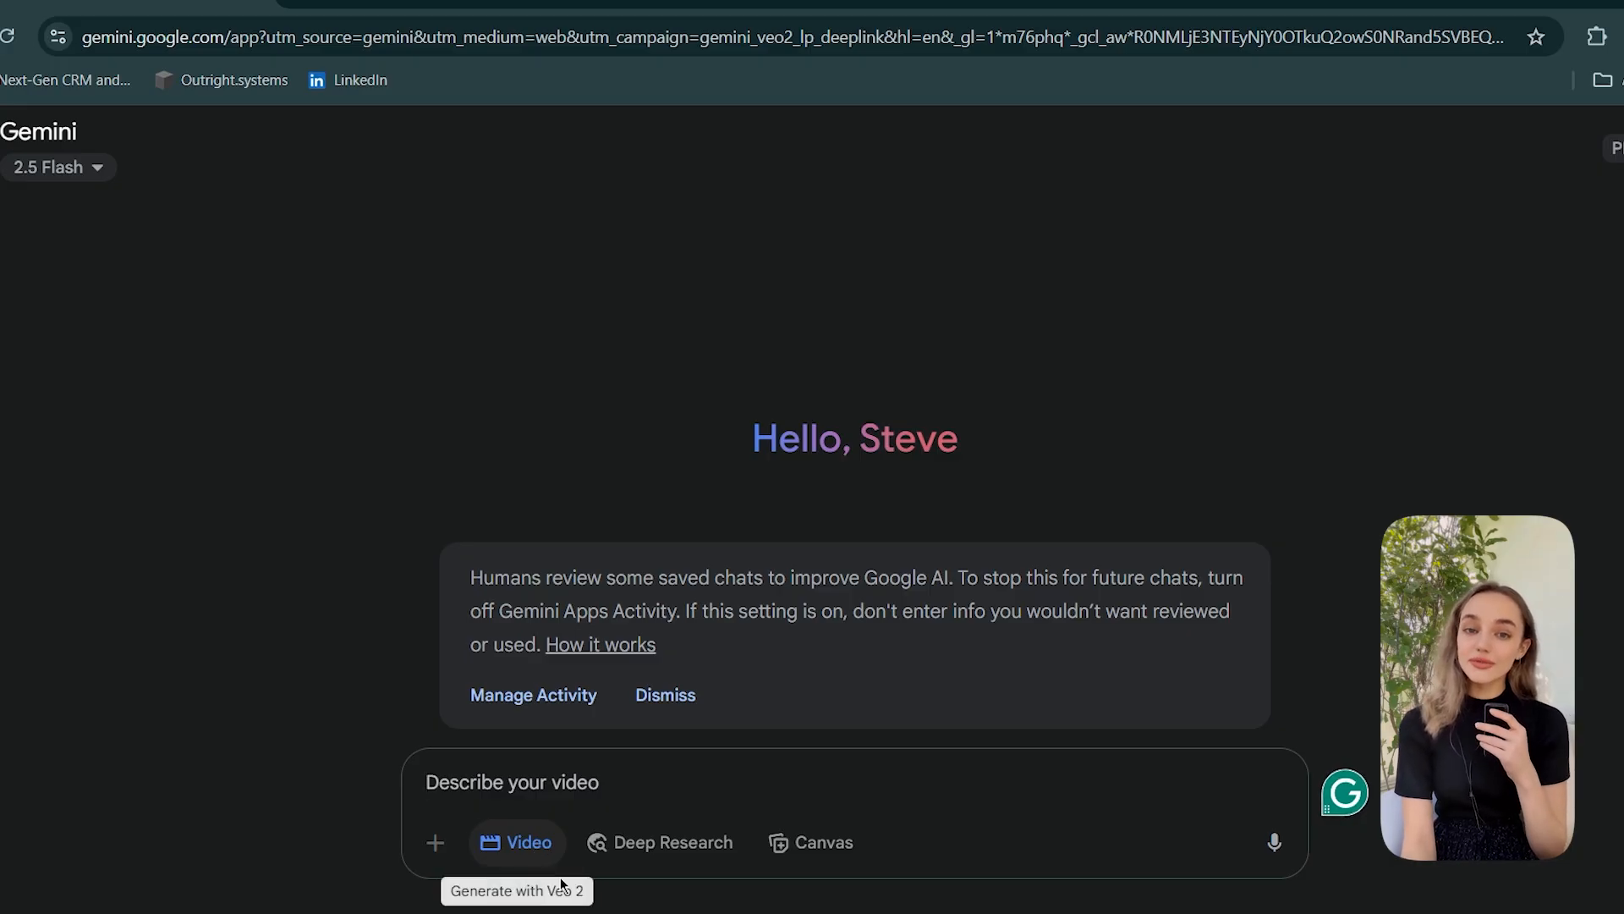
pyautogui.click(1551, 36)
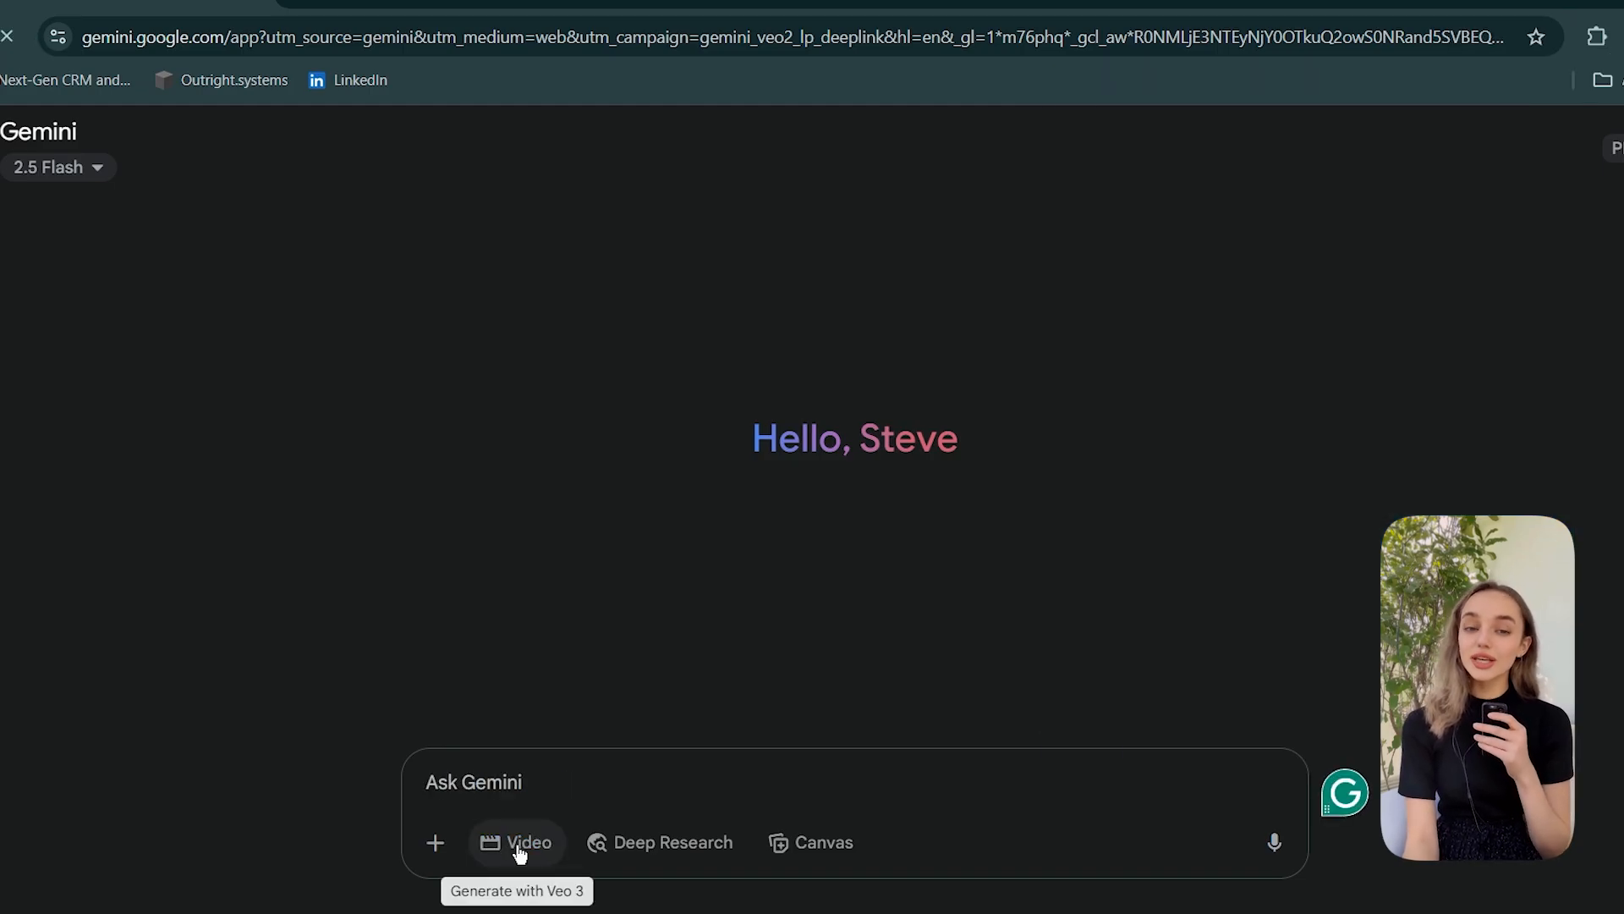
pyautogui.moveTo(575, 901)
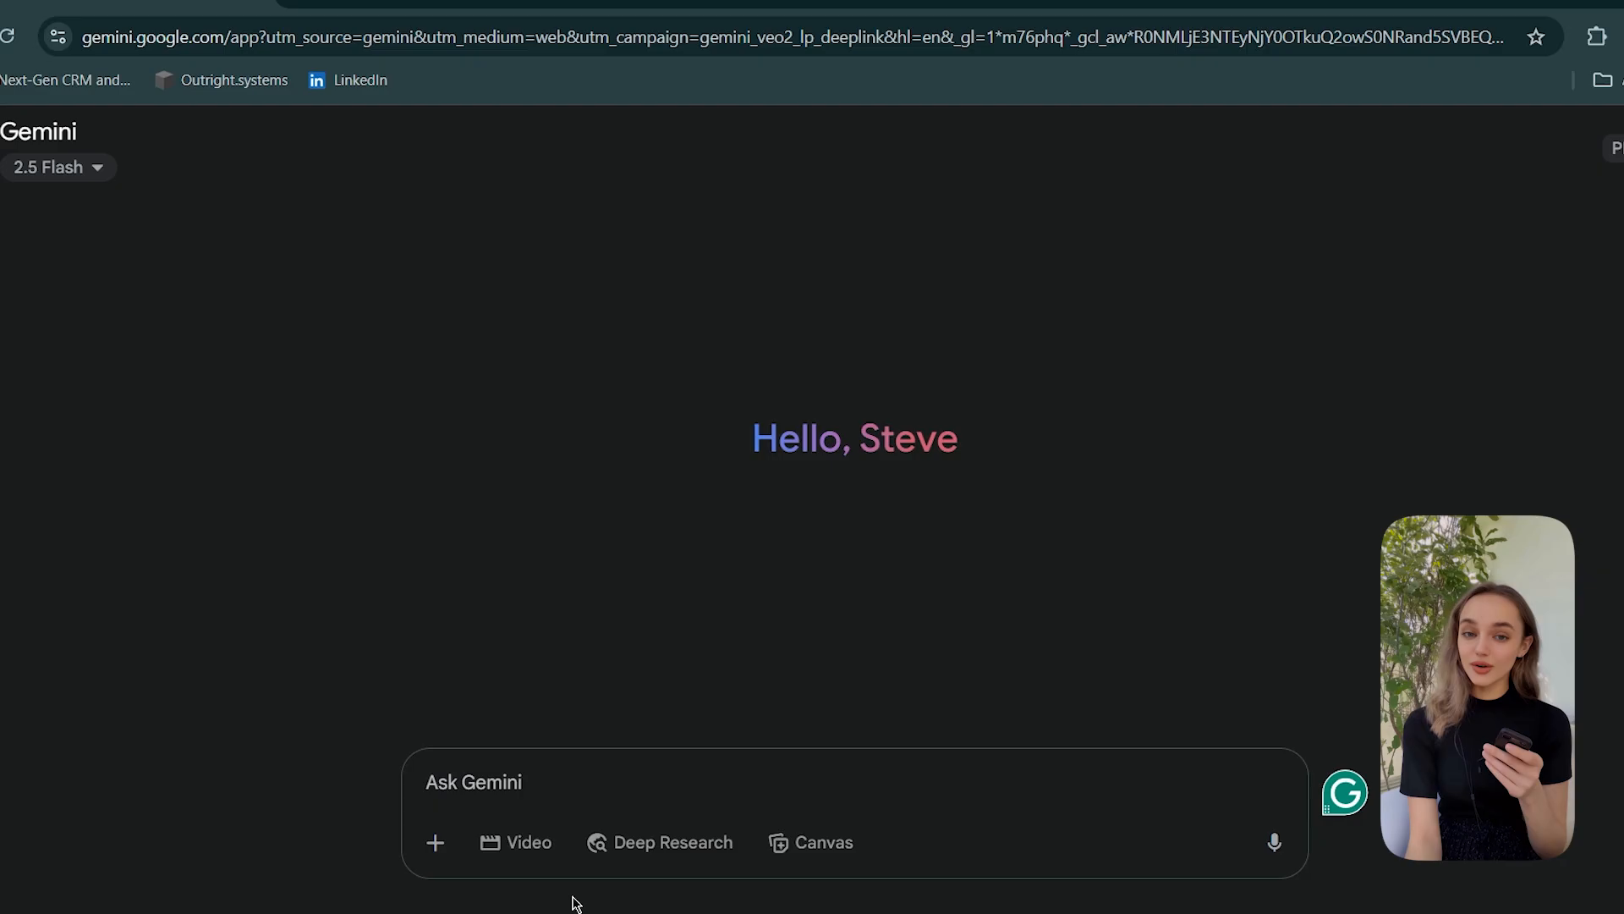
pyautogui.moveTo(516, 843)
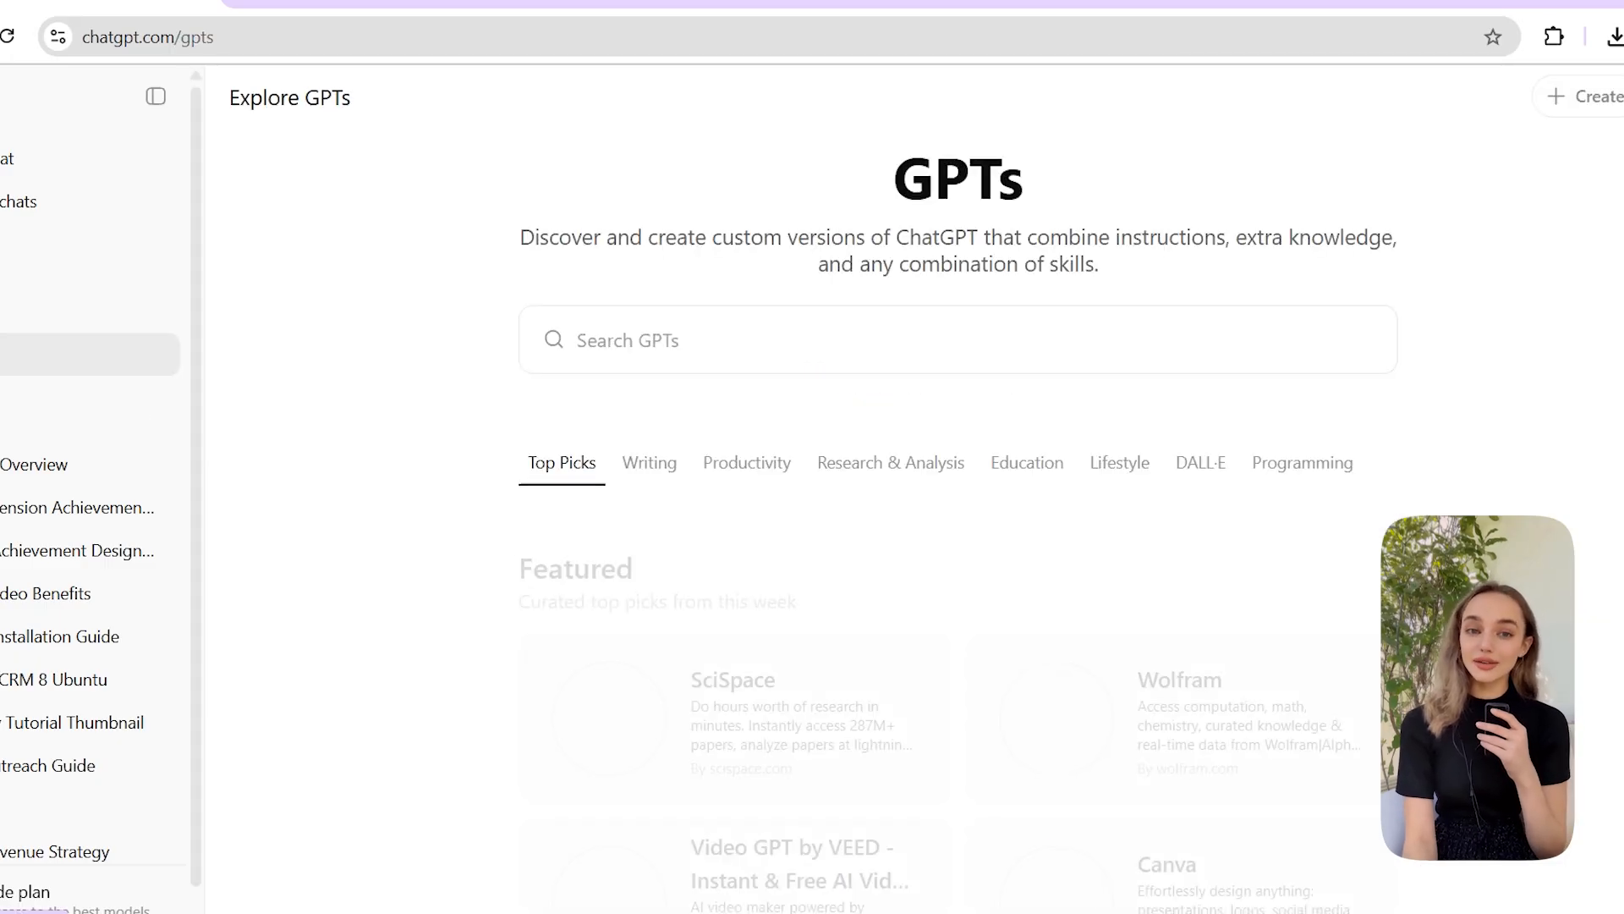
# - Search GPTs for 'vlog' and open AI Vlog Script Writer (Bigfoot,Yeti etc)
pyautogui.write('vlog')
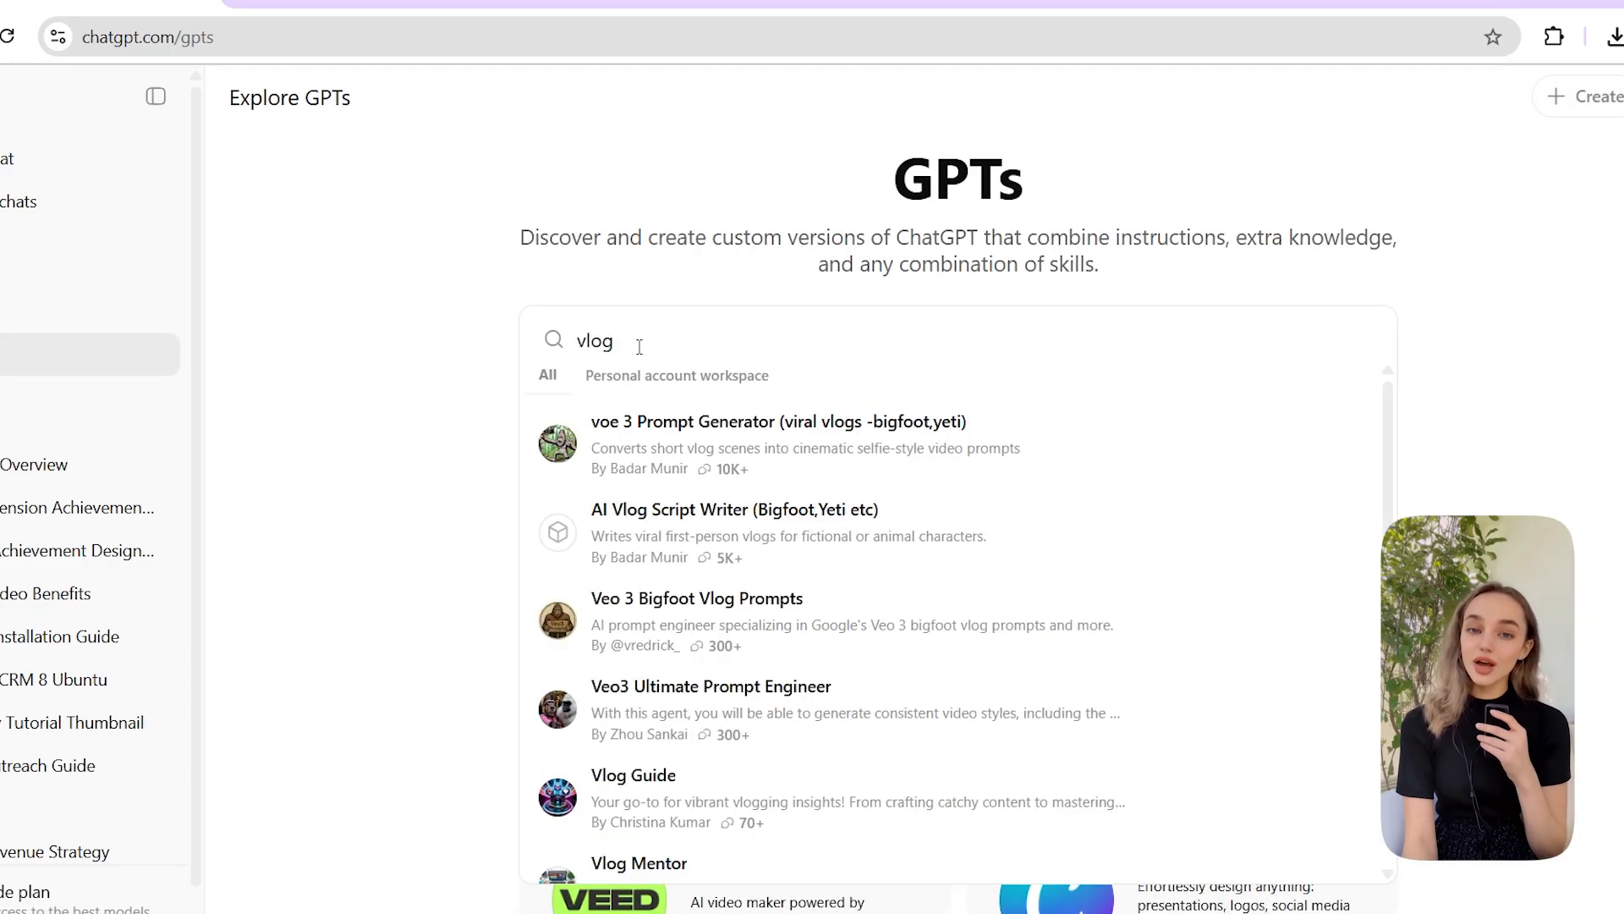
pyautogui.click(734, 509)
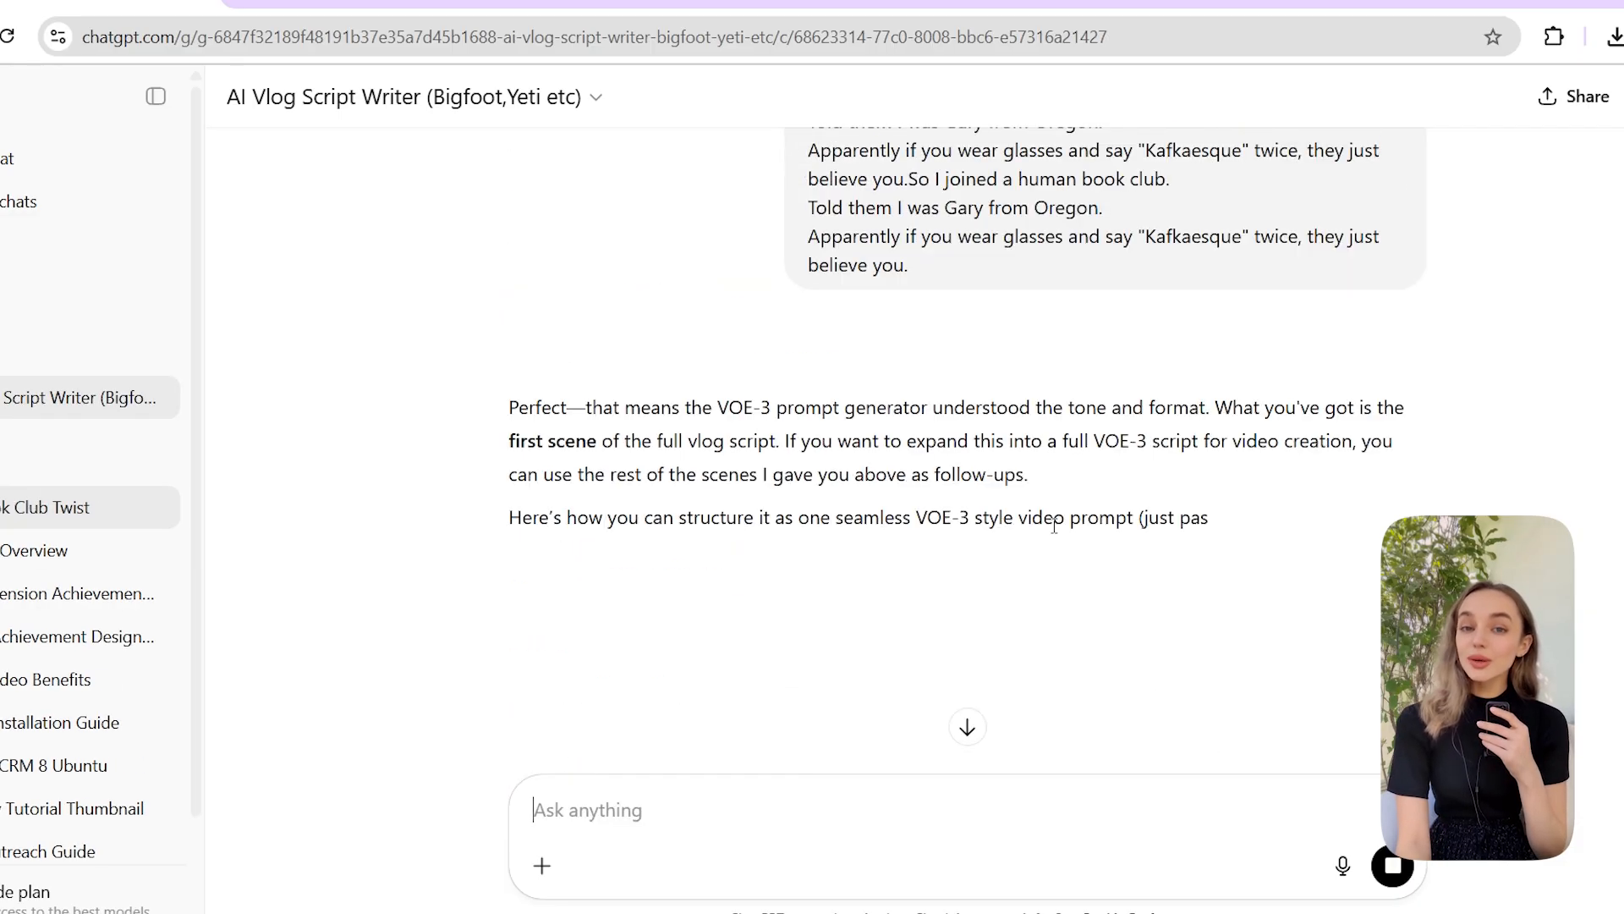
# - Scroll through the Bigfoot book club script reply and highlight its text to copy
pyautogui.scroll(-3)
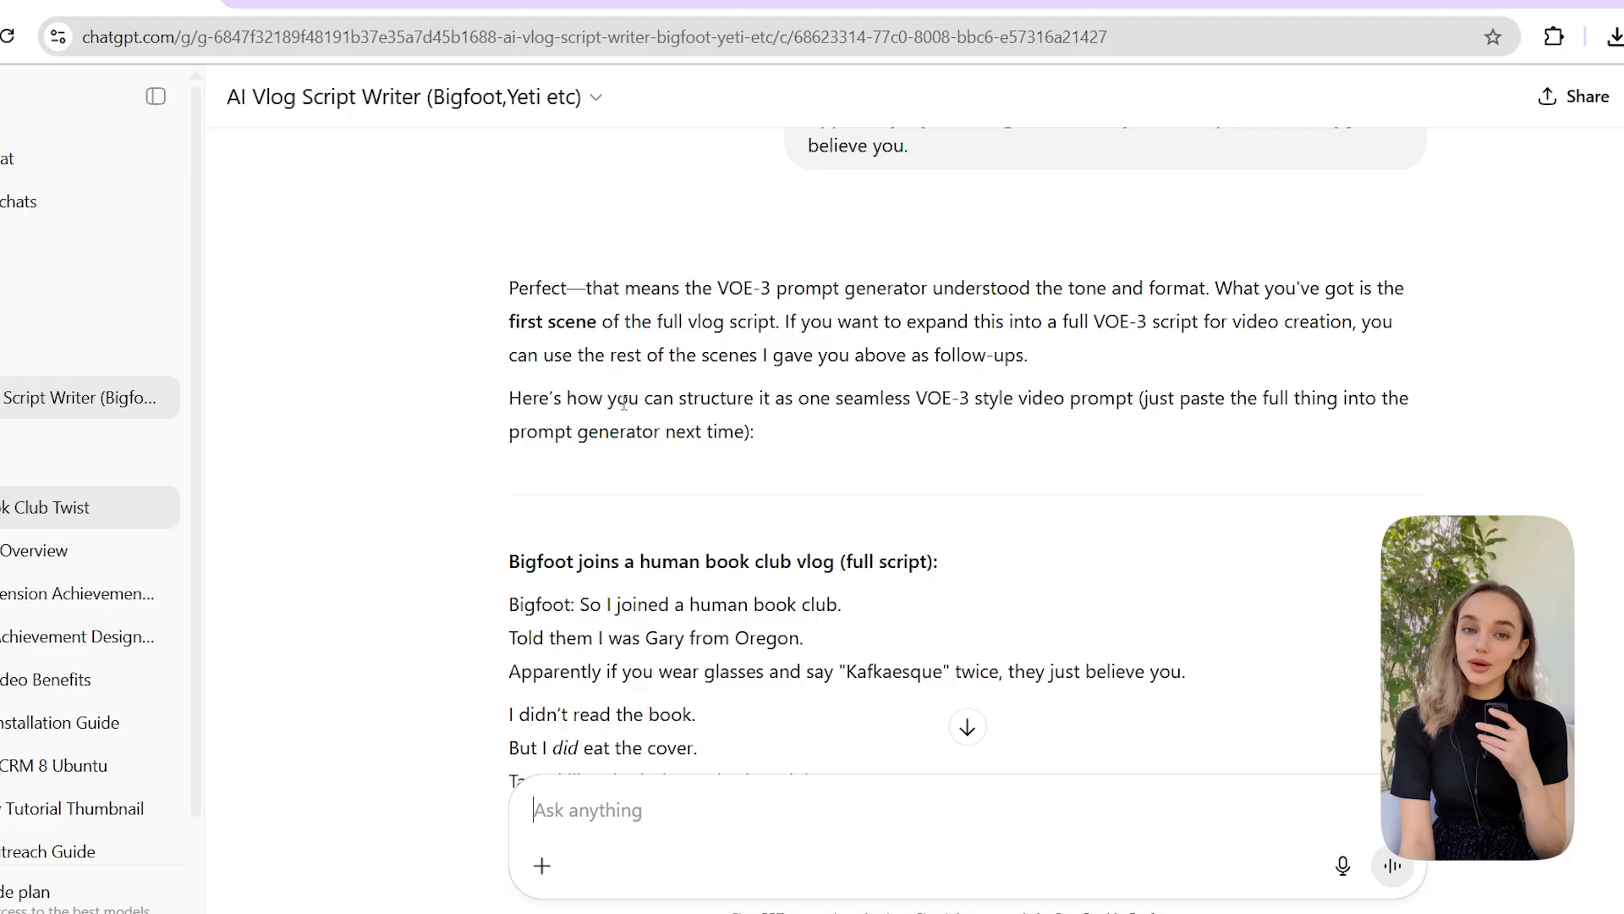
pyautogui.moveTo(583, 355); pyautogui.dragTo(1025, 355)
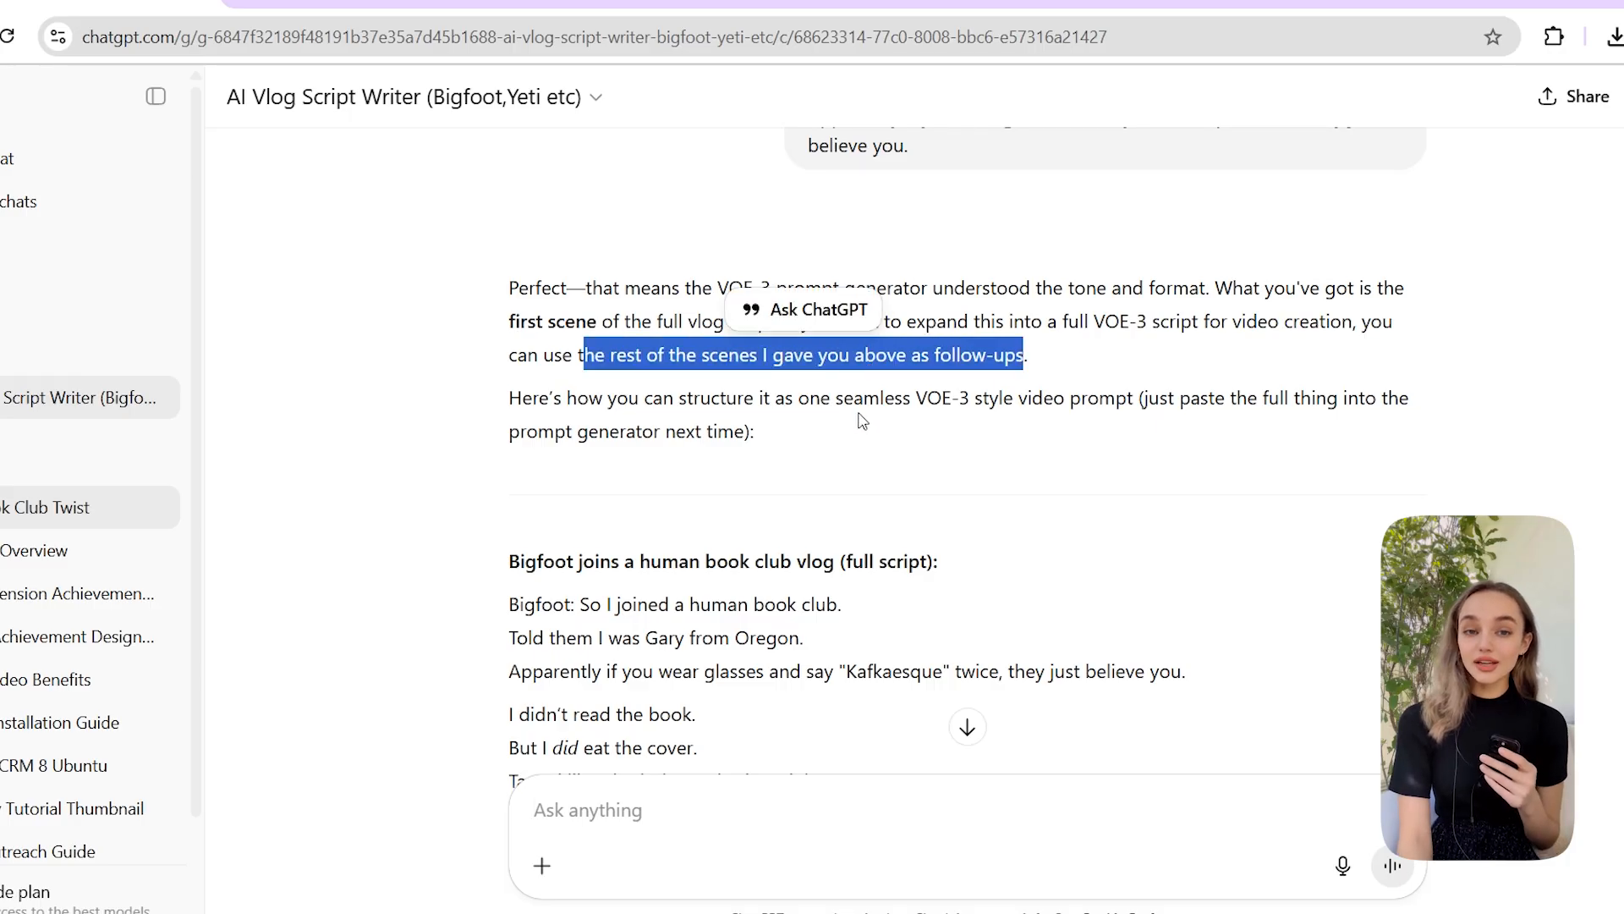
pyautogui.scroll(-3)
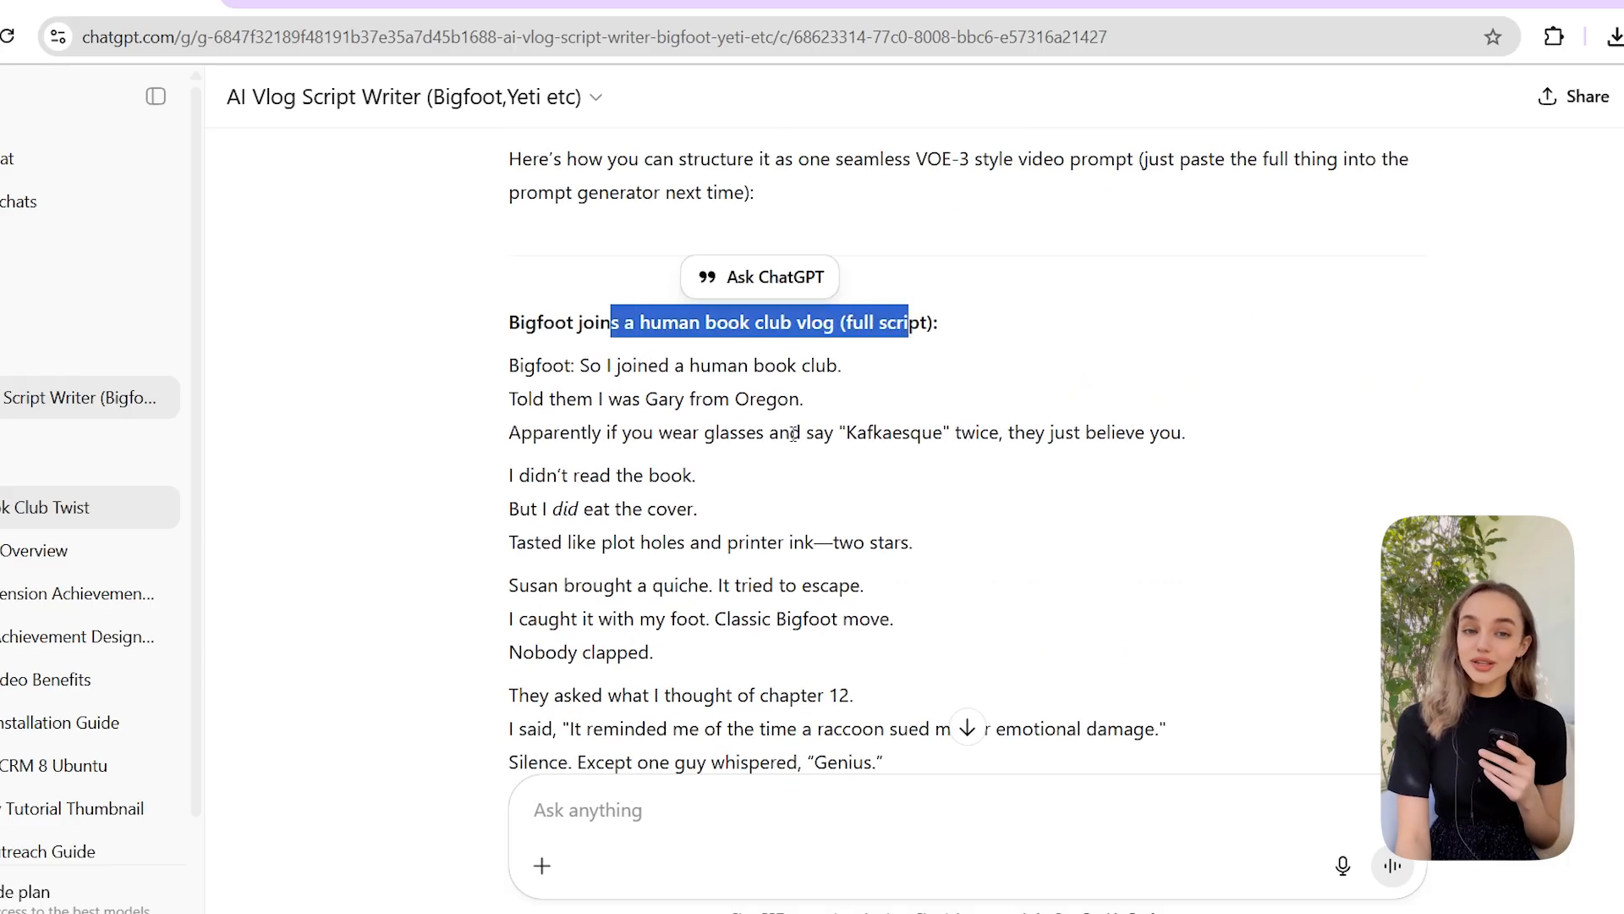
pyautogui.scroll(-3)
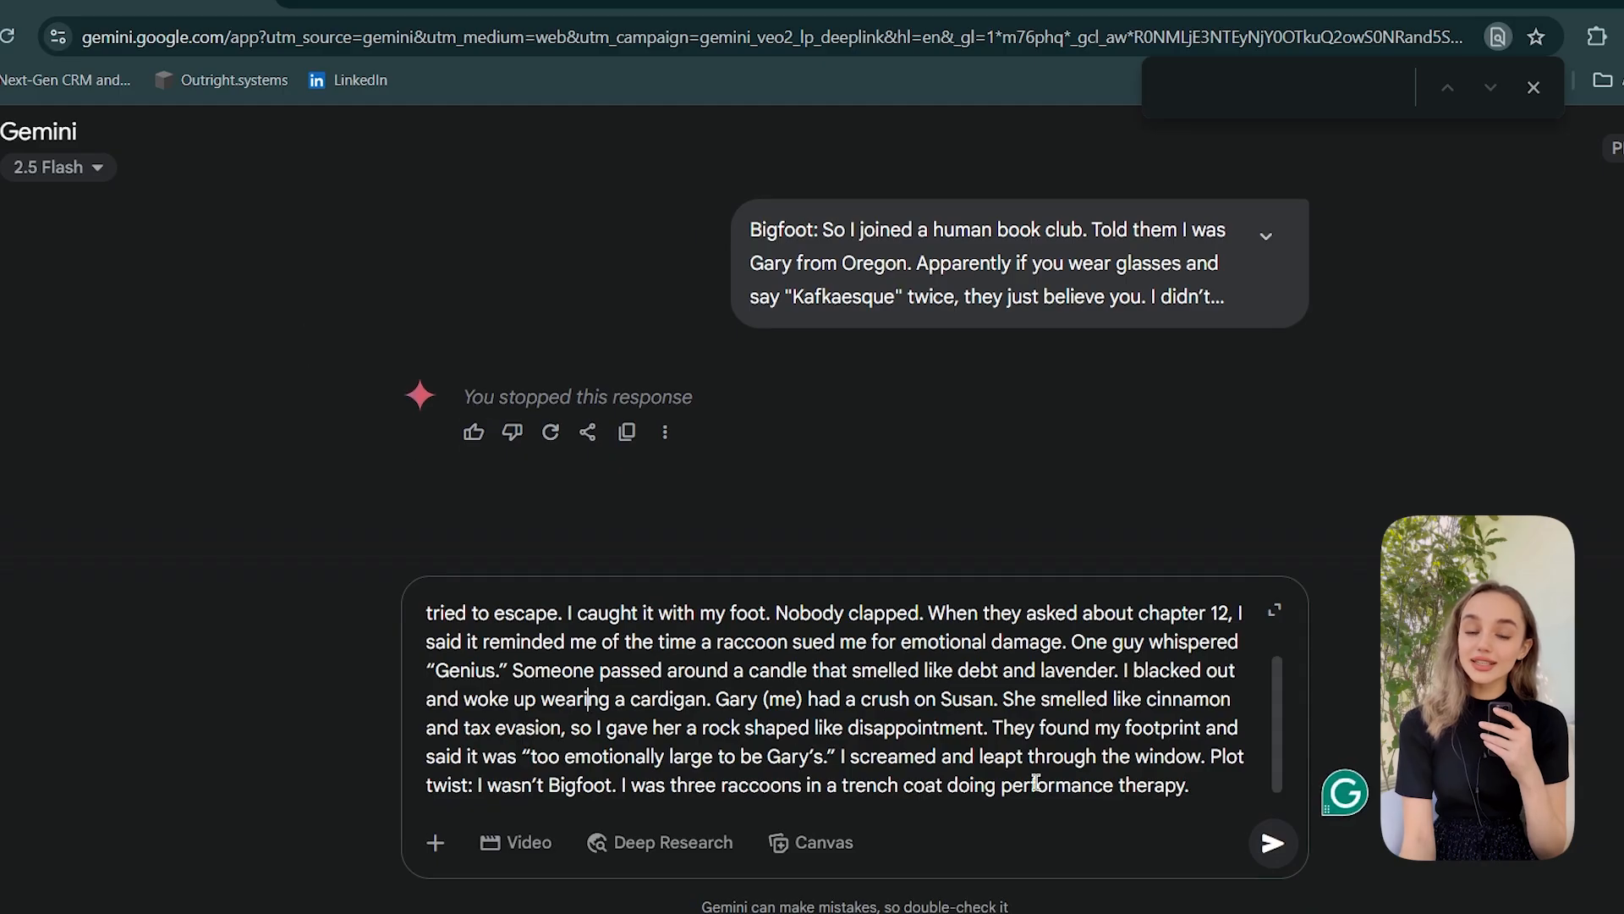
# - Send the pasted Bigfoot book club script to Gemini with the Video tool selected
pyautogui.click(1272, 842)
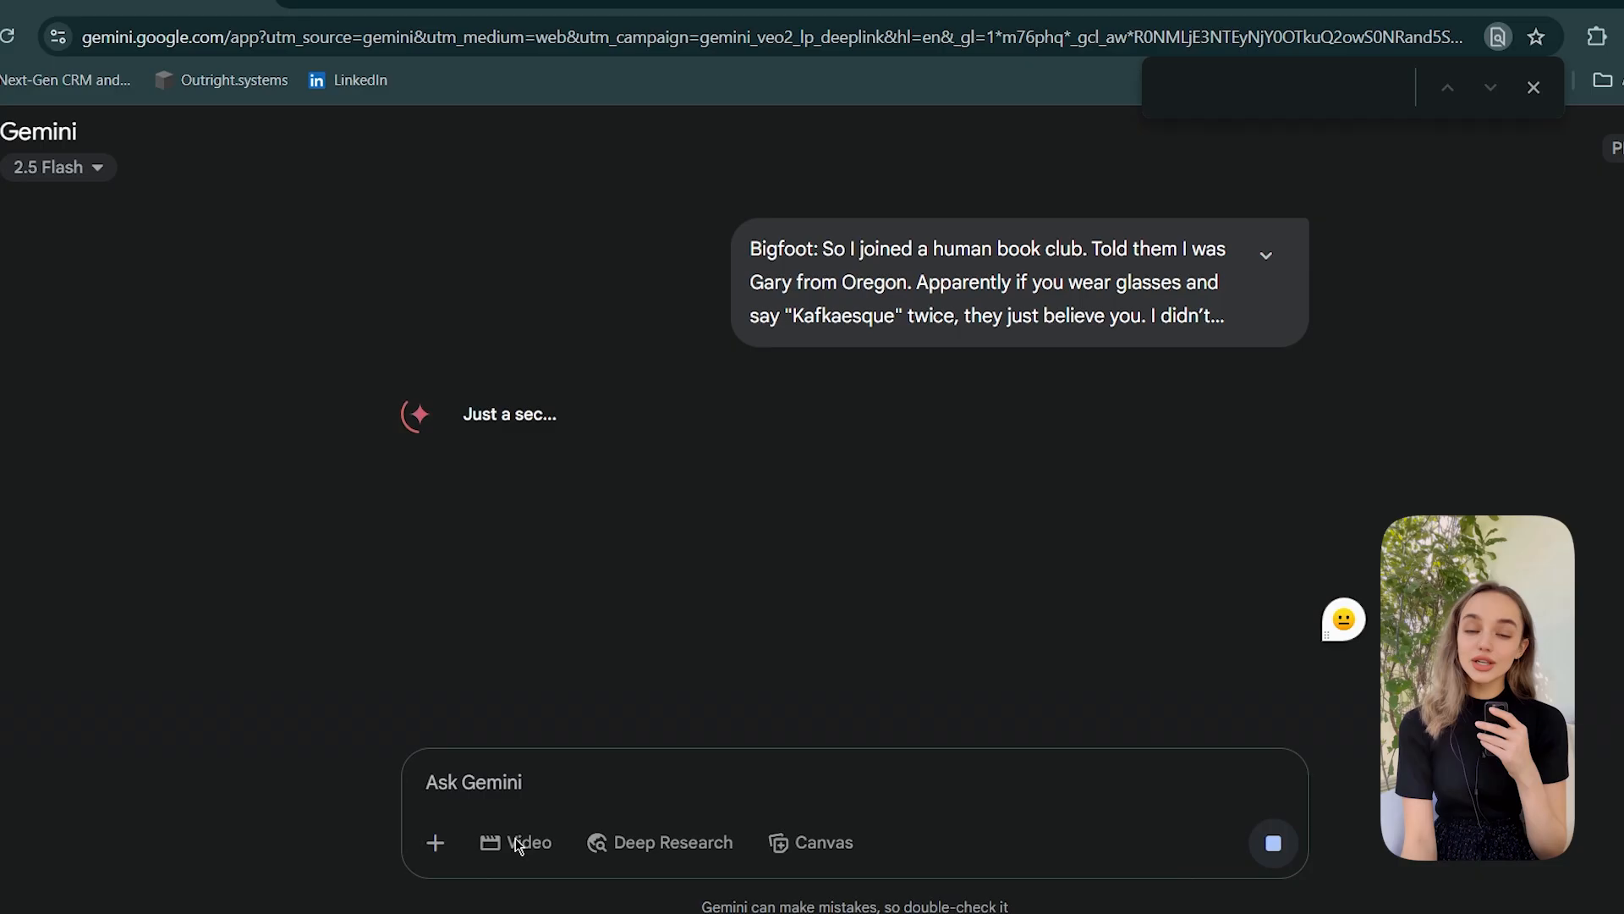
pyautogui.click(518, 841)
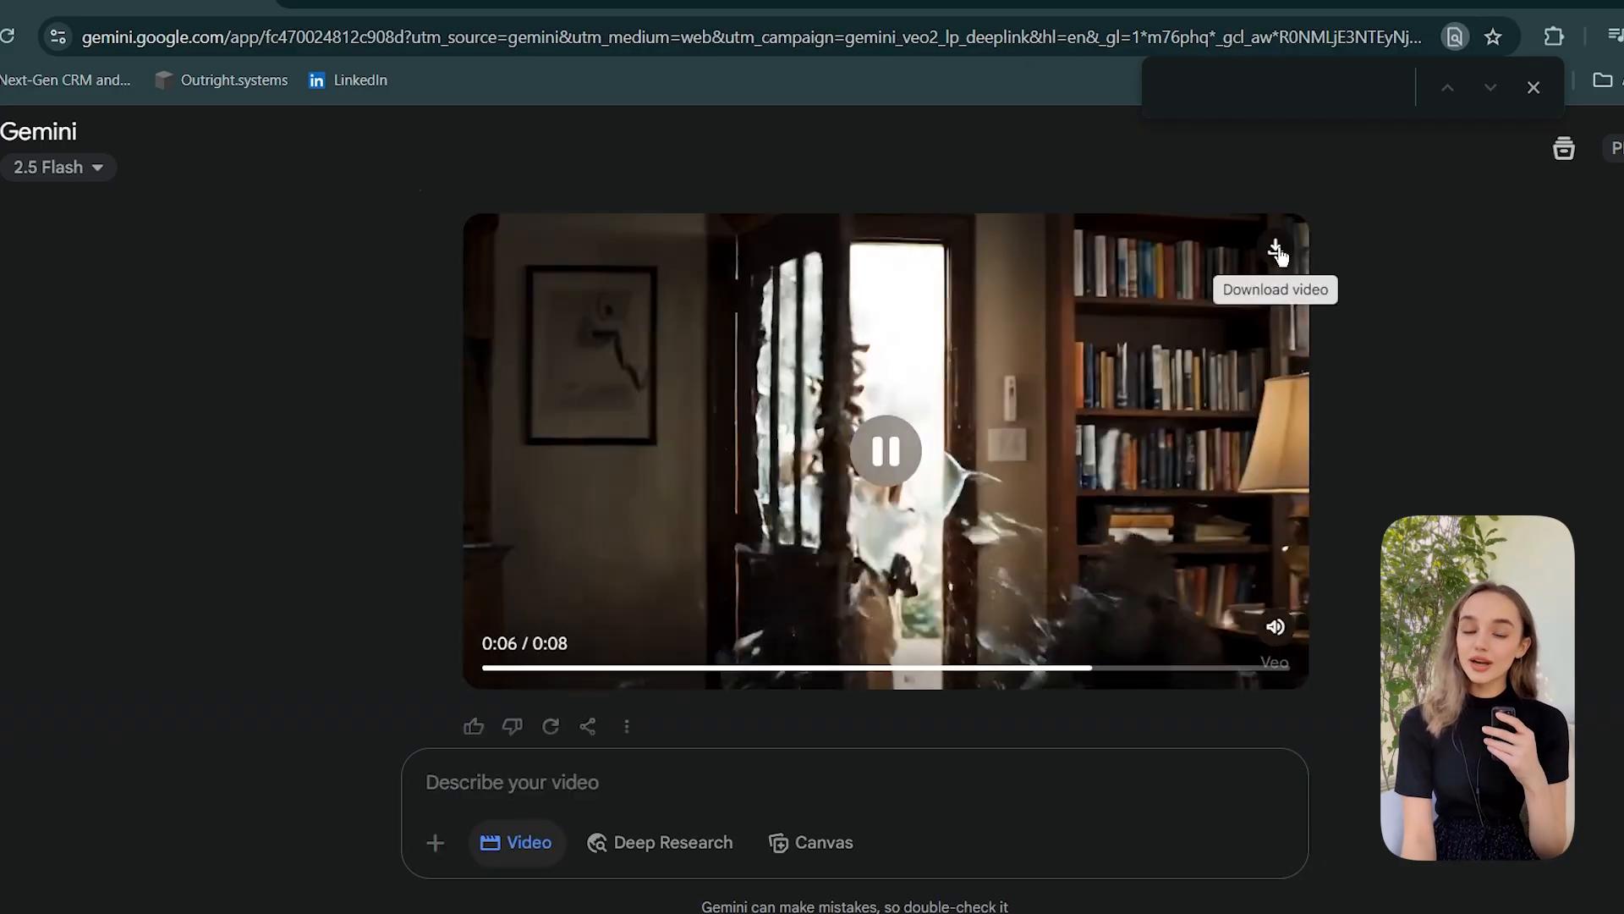
# - Download the generated 8-second Bigfoot video ending with raccoons in a trench coat
pyautogui.click(1281, 253)
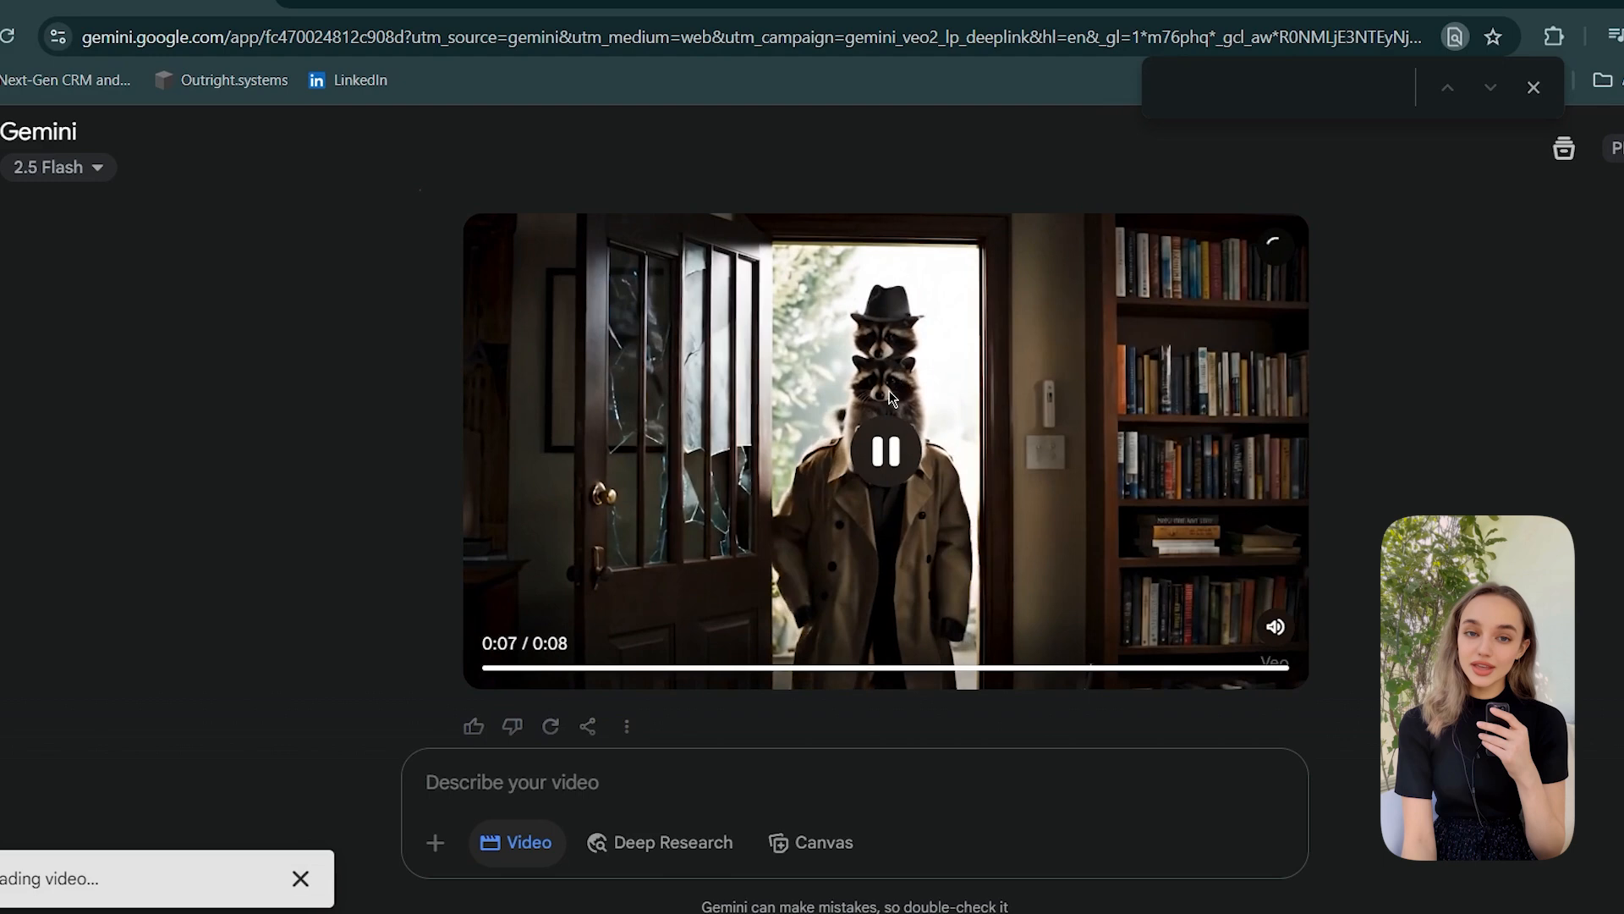